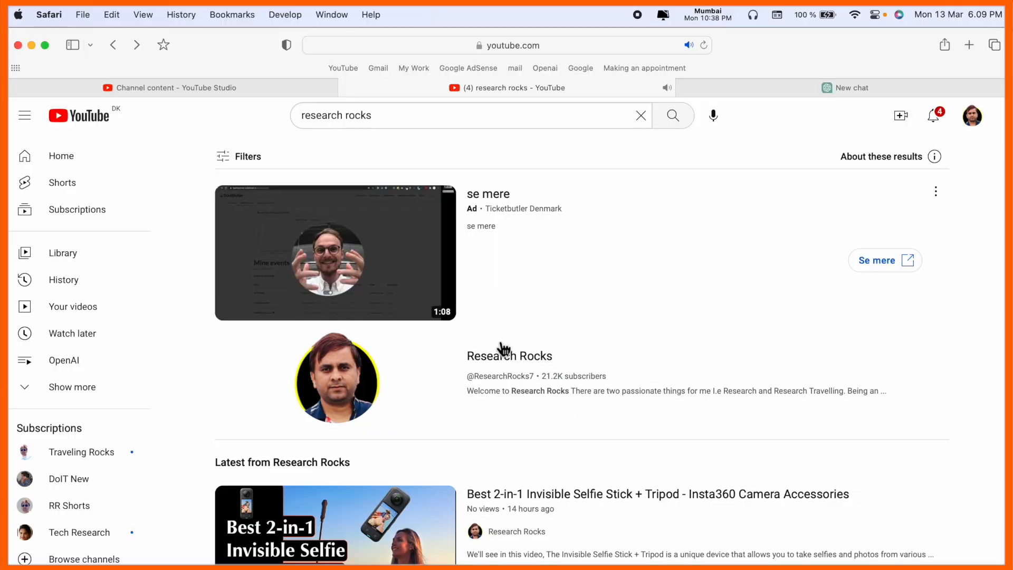
mouse_move(779, 109)
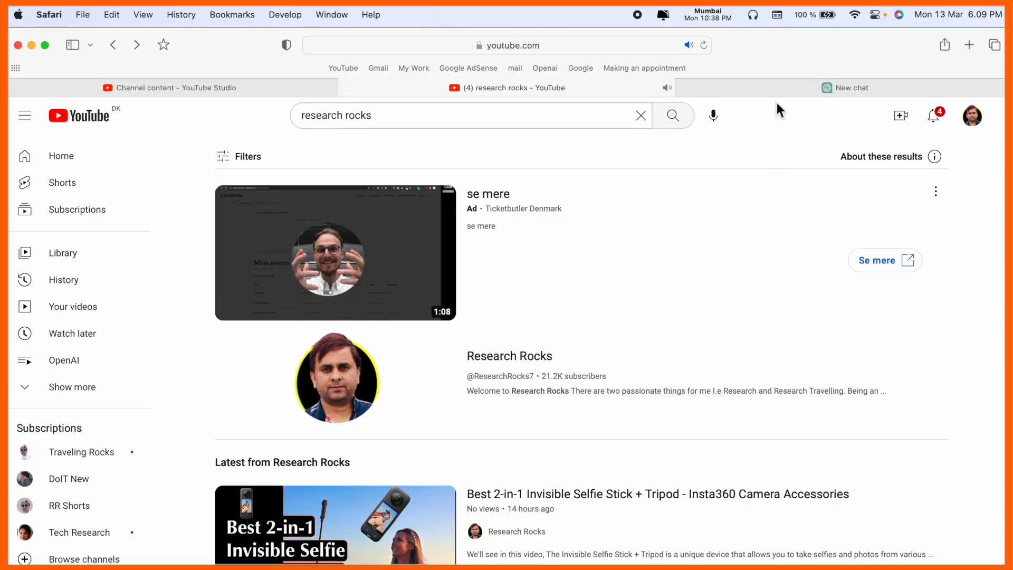
Step: Ask ChatGPT in a new chat to 'Build a personal Website with HTML code'
left_click(850, 87)
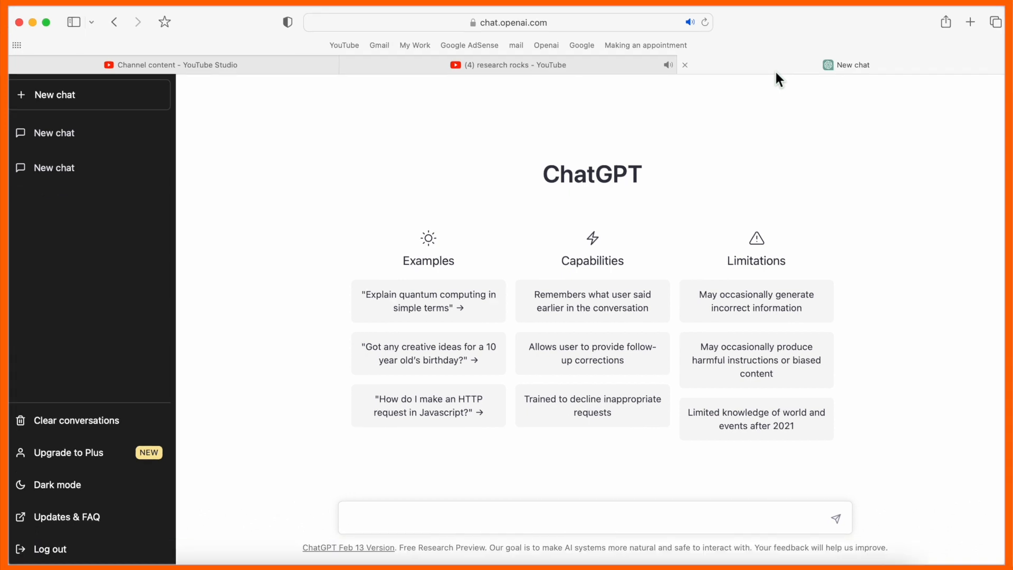
type("Build a personal Website with HTML code")
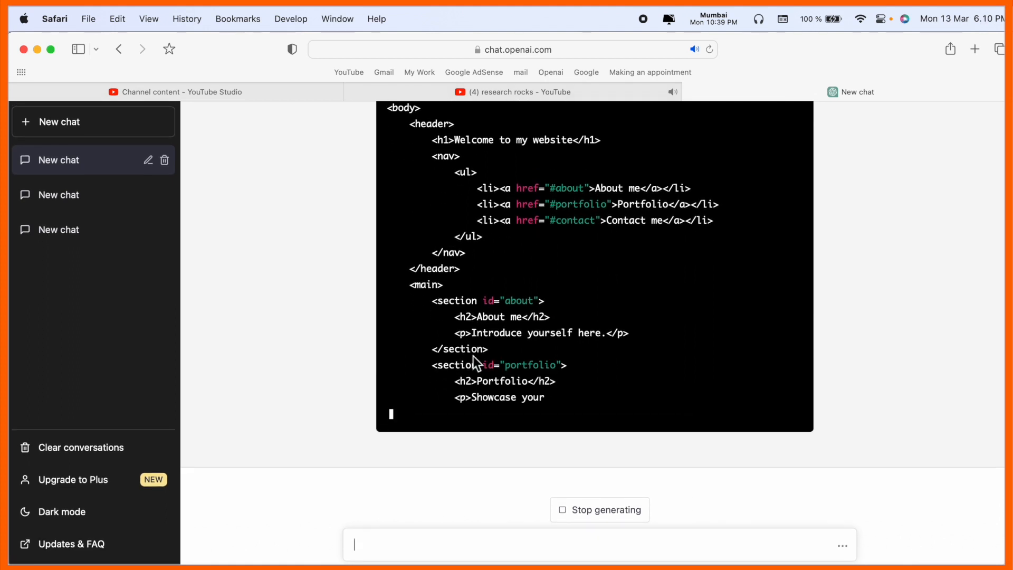
Step: Read through the finished portfolio website HTML and copy the code block
scroll("up", 3)
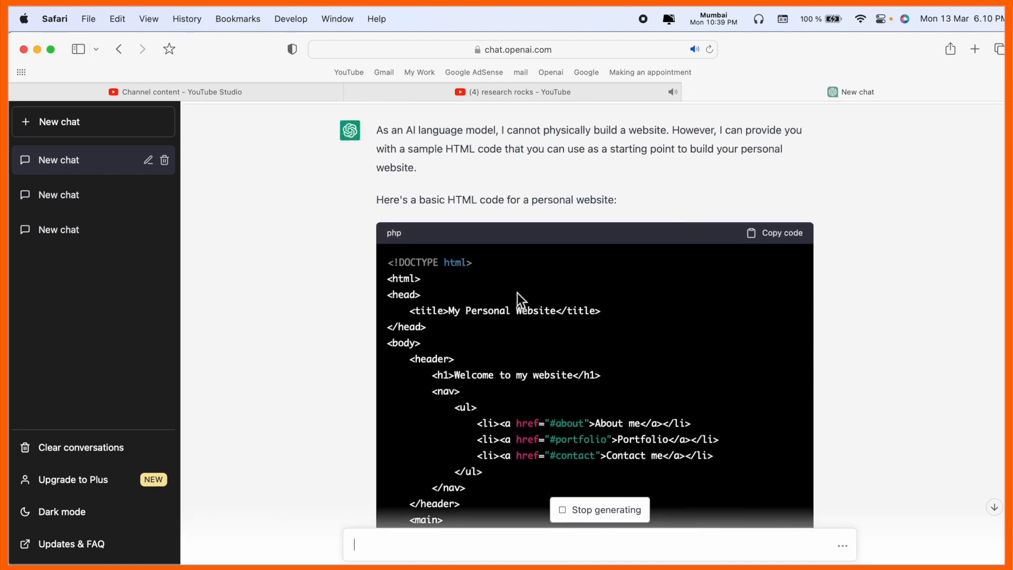
scroll("down", 3)
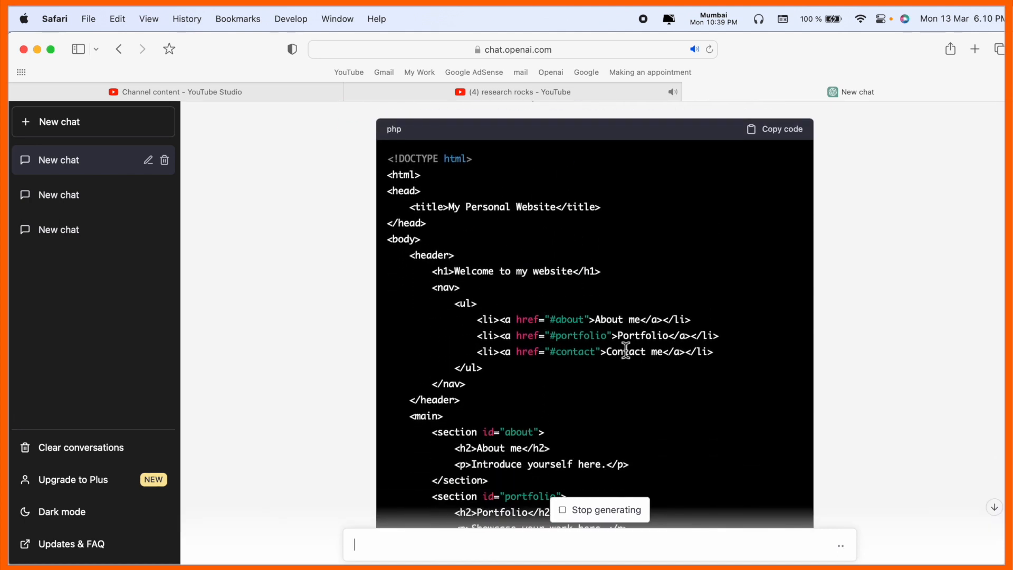
scroll("down", 3)
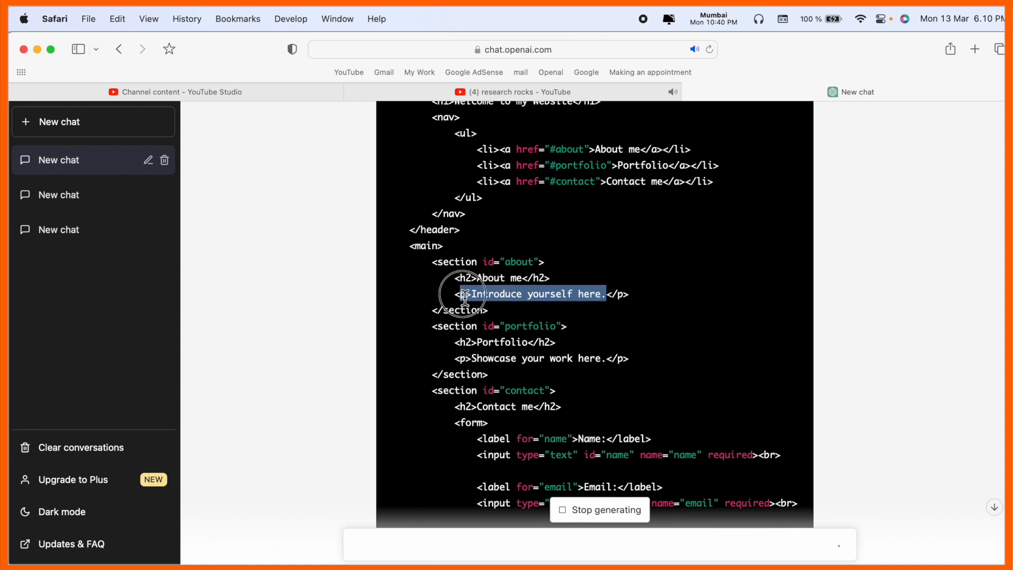
scroll("down", 3)
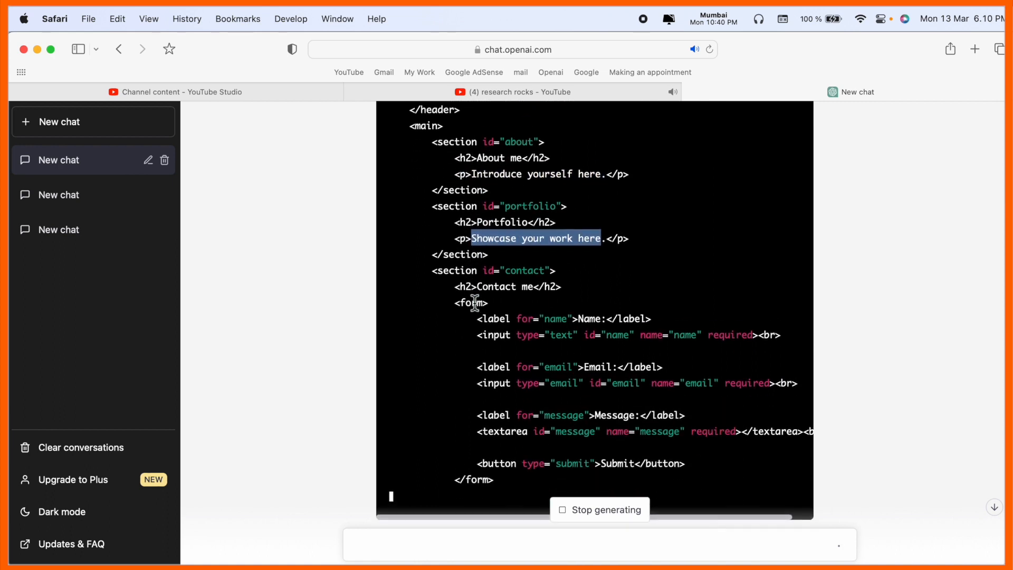
scroll("down", 3)
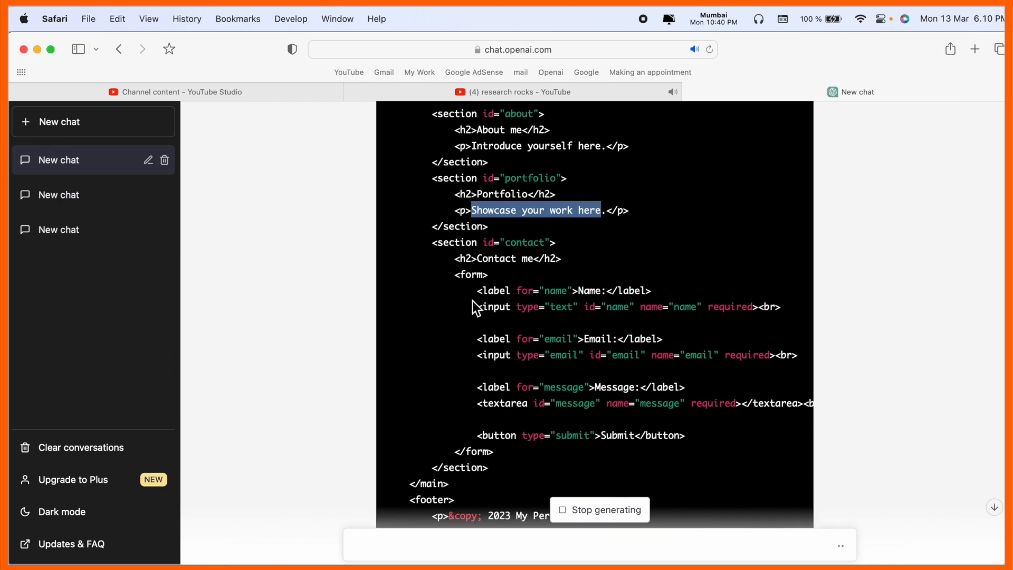
scroll("down", 3)
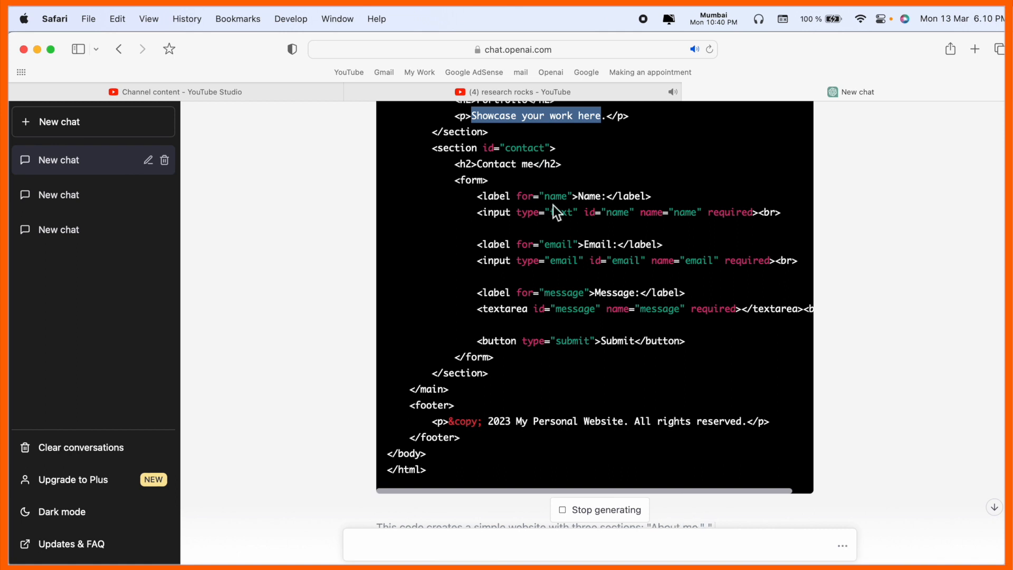
scroll("down", 3)
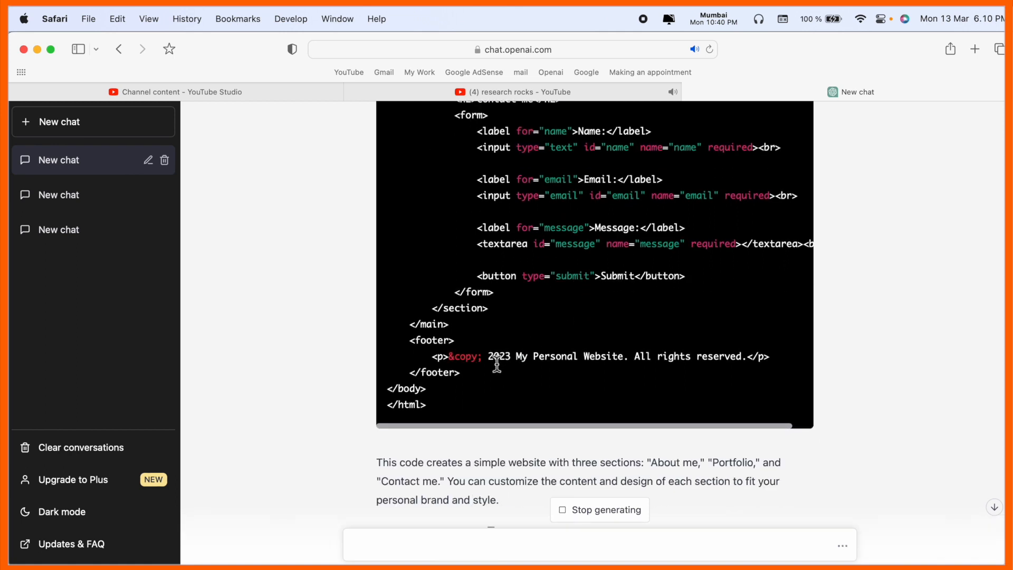
scroll("up", 3)
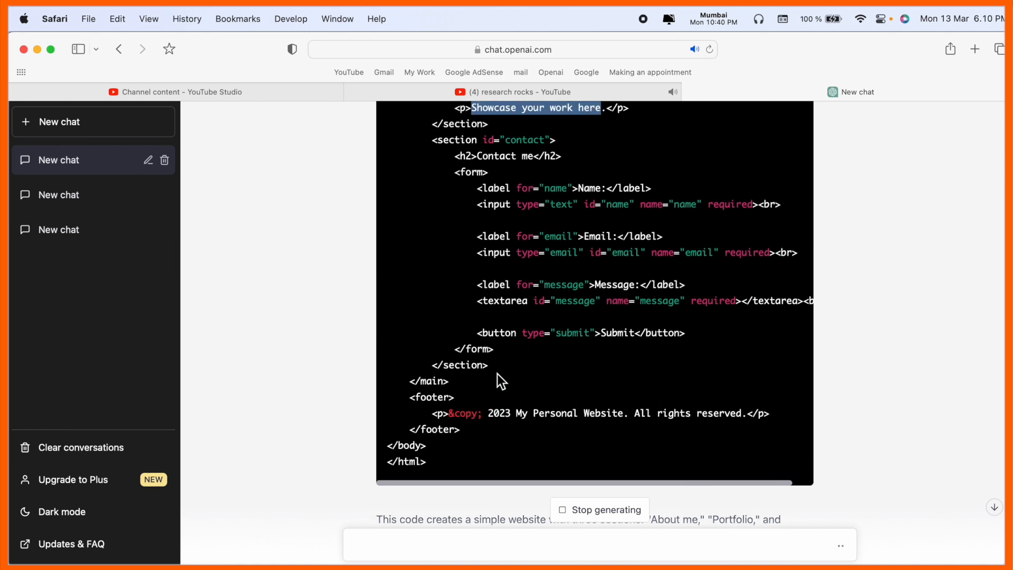
scroll("down", 3)
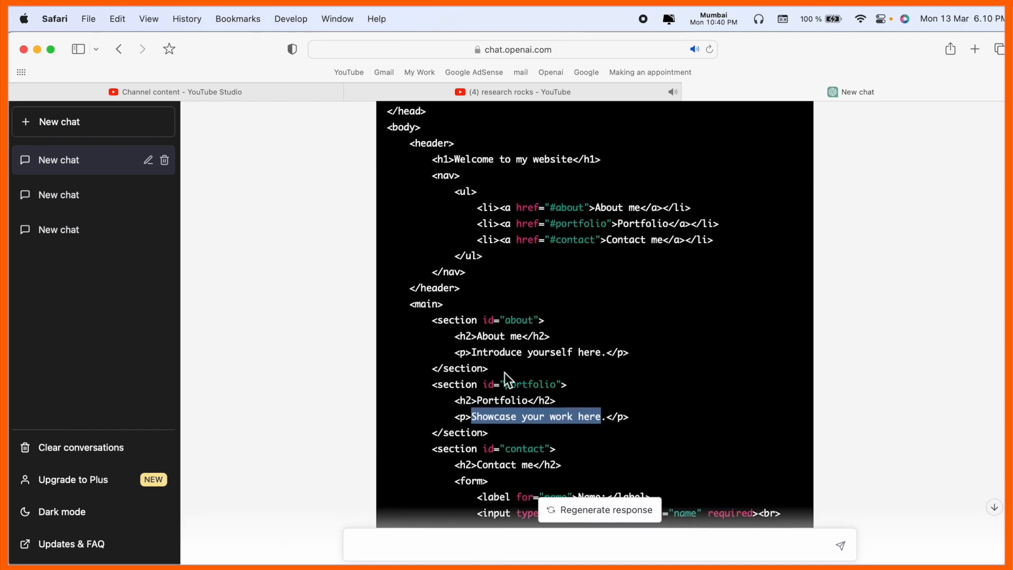
left_click(783, 286)
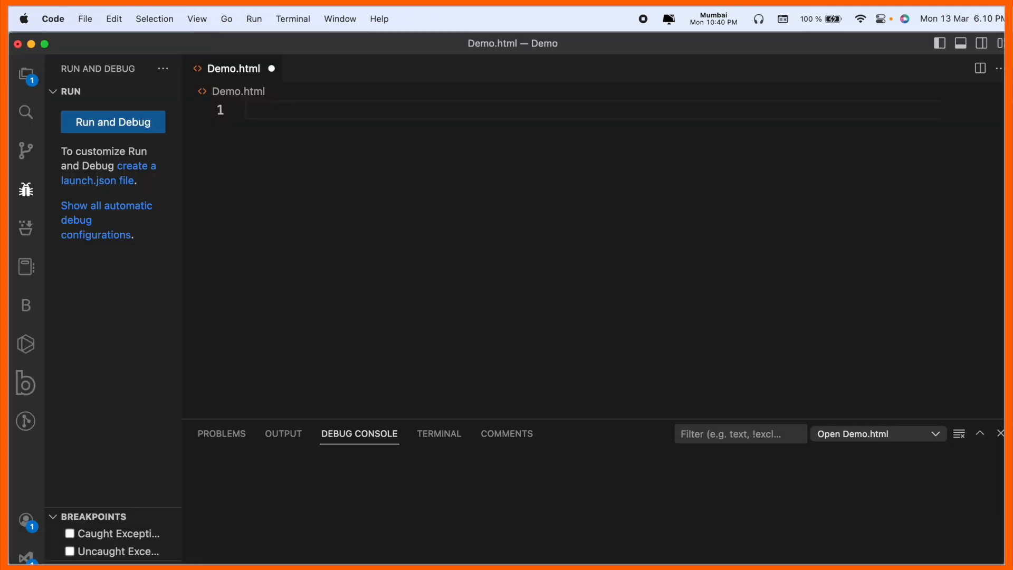
mouse_move(257, 132)
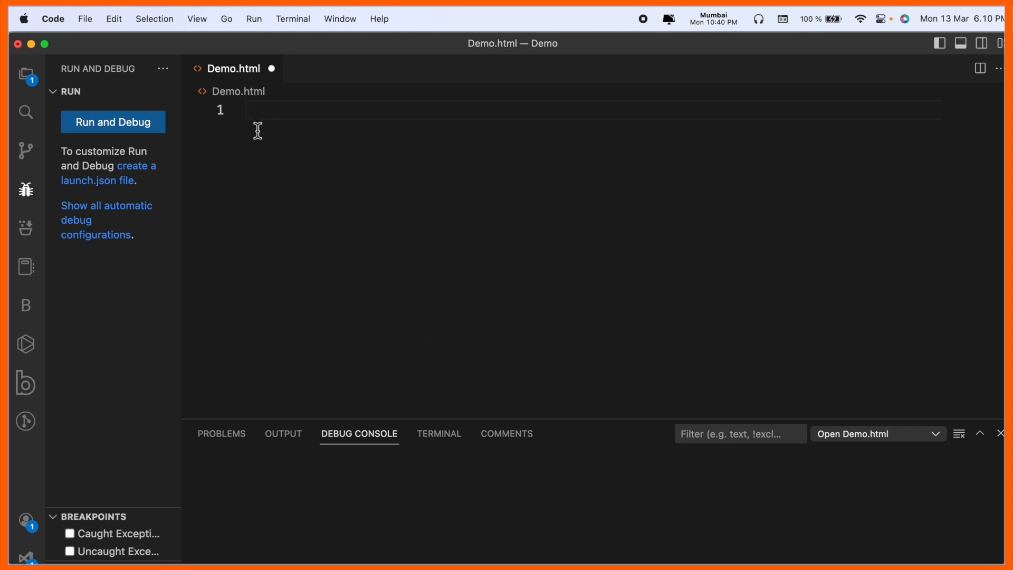
mouse_move(263, 124)
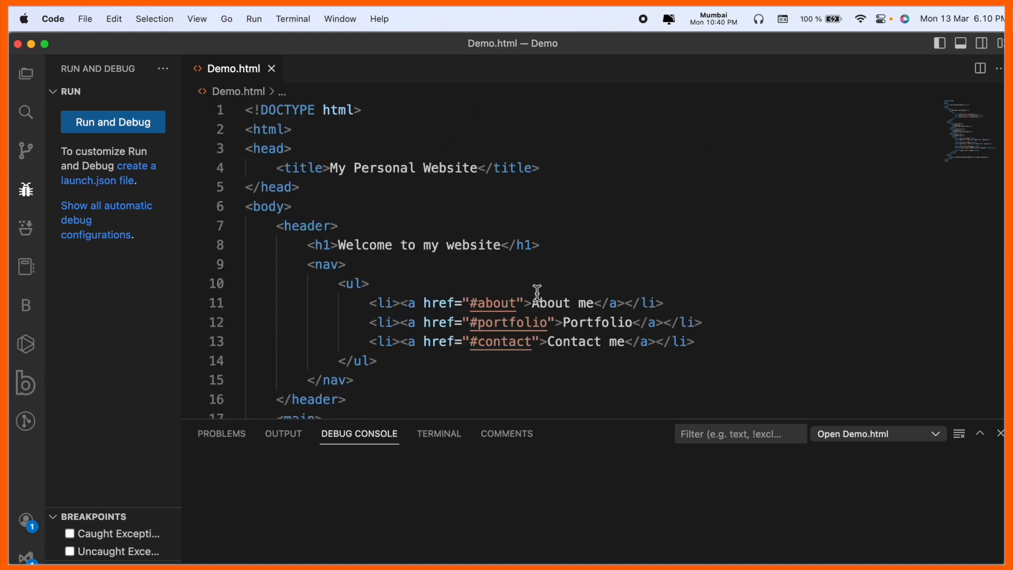
Step: Bring up the Run menu for the pasted Demo.html website code
left_click(253, 18)
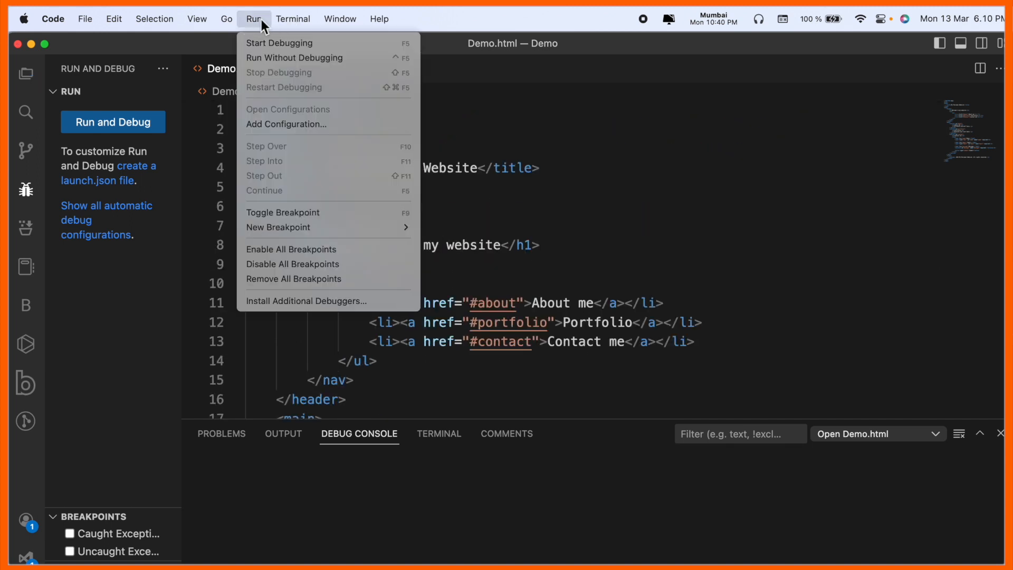
Step: Run Demo.html without debugging in Chrome and try the Portfolio and Contact me links
left_click(293, 58)
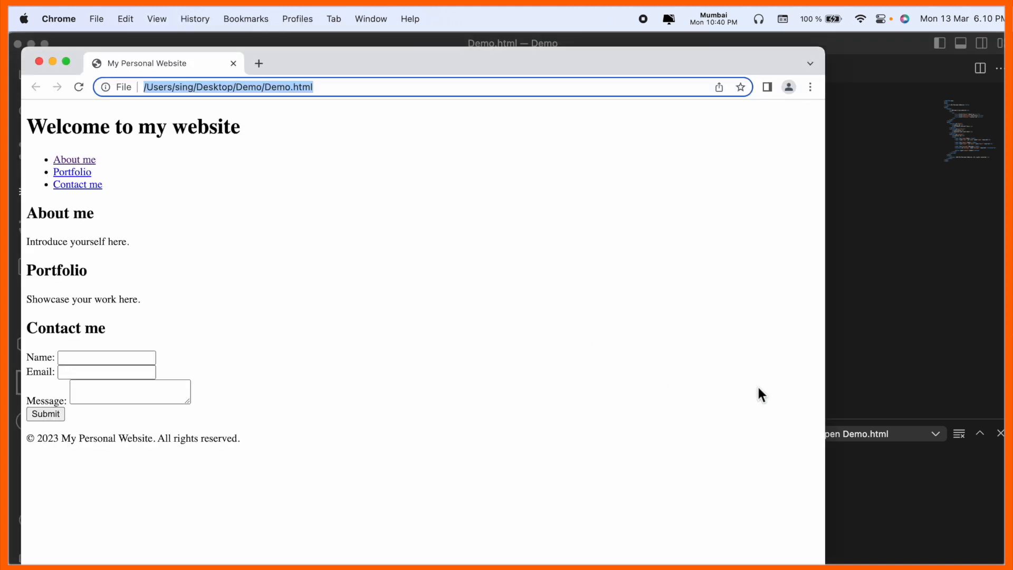
mouse_move(258, 163)
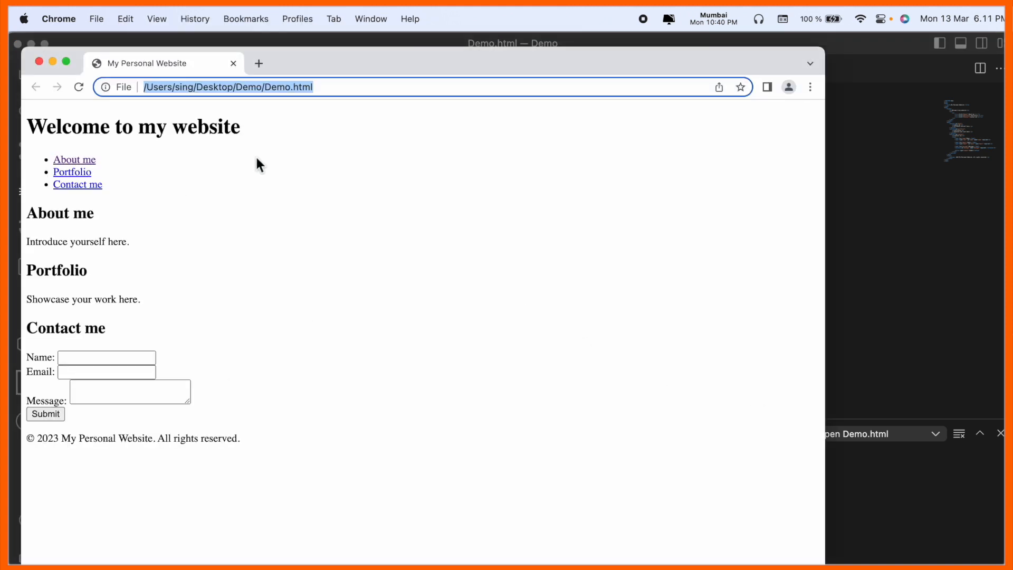
mouse_move(130, 193)
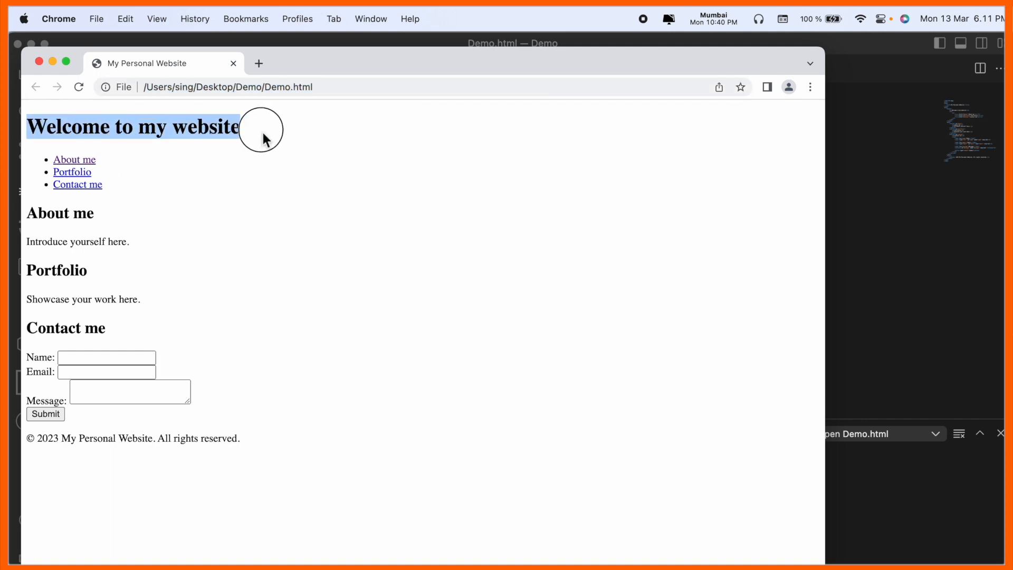
left_click(71, 172)
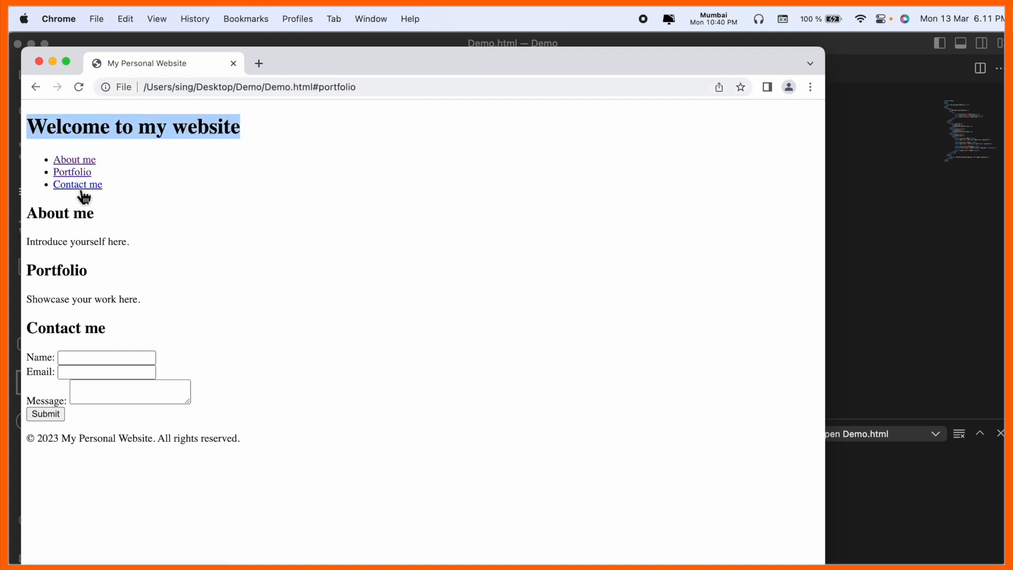
left_click(78, 184)
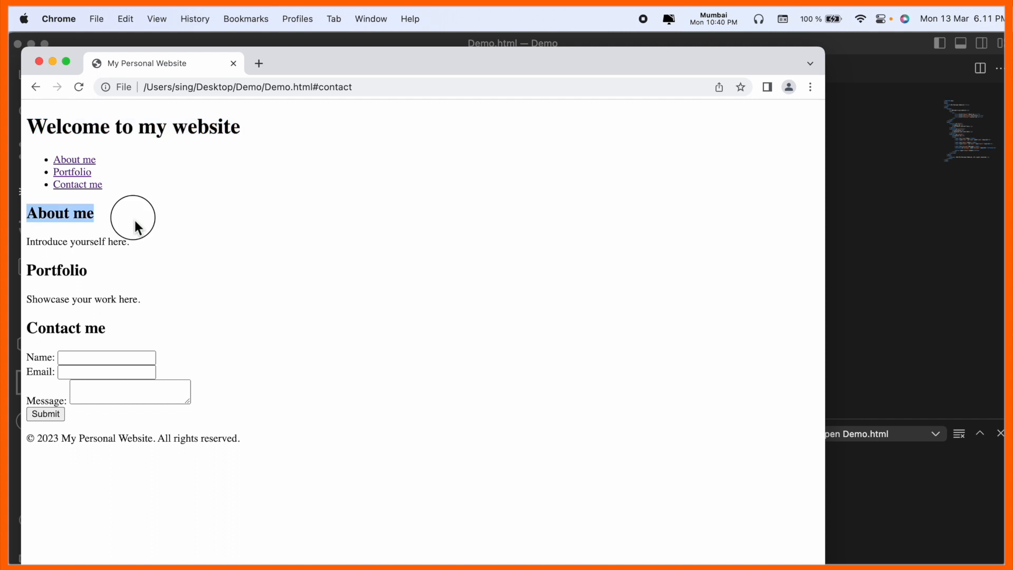
mouse_move(29, 244)
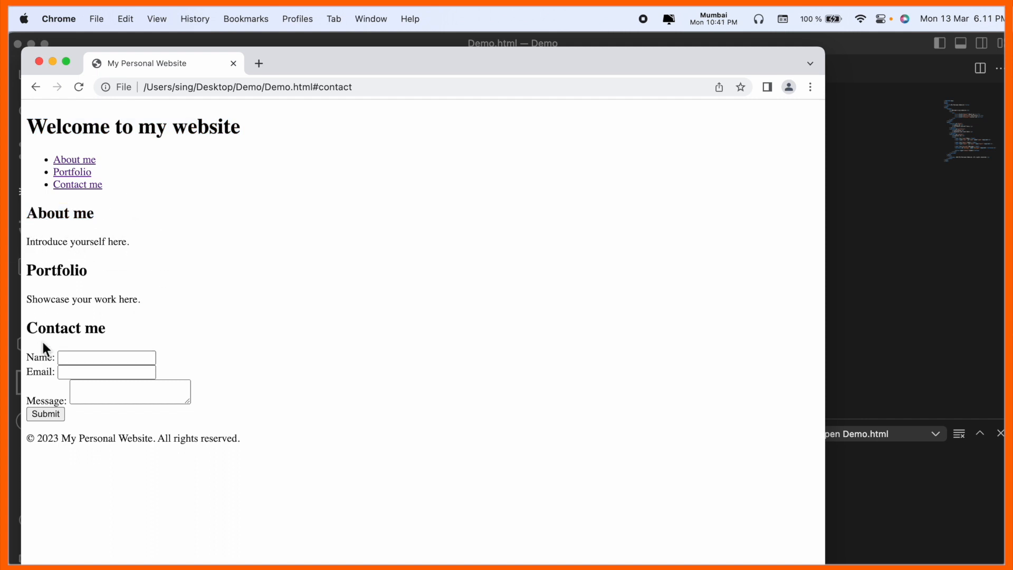
mouse_move(173, 244)
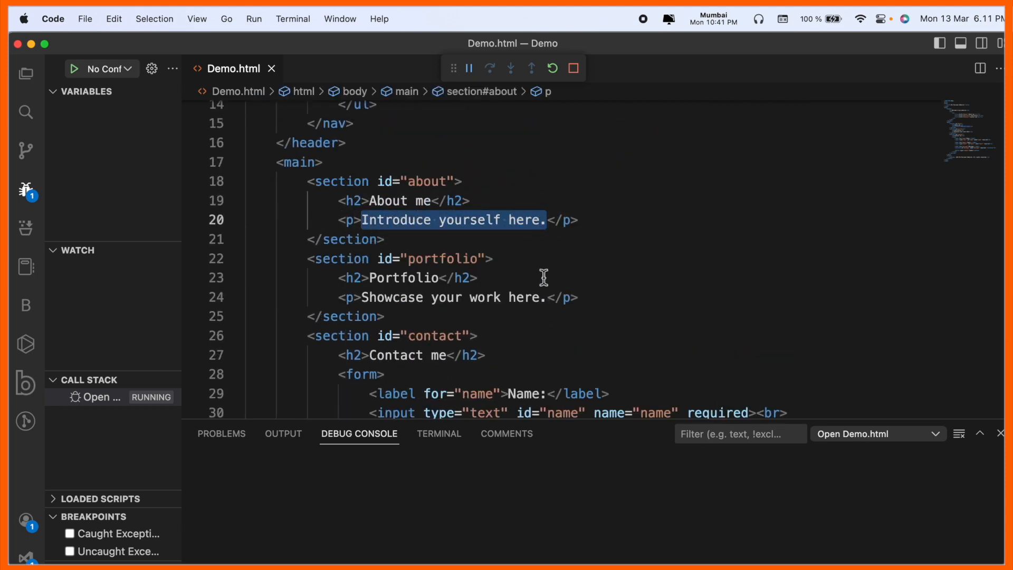
Step: Set About me to 'I'm a Computational Linguist (Data Scientist:- NLP and Speech) Processing.' and rerun in Chrome
type("I'm a Computational Linguist (Data Scientist:- NLP and Speech) Processing.")
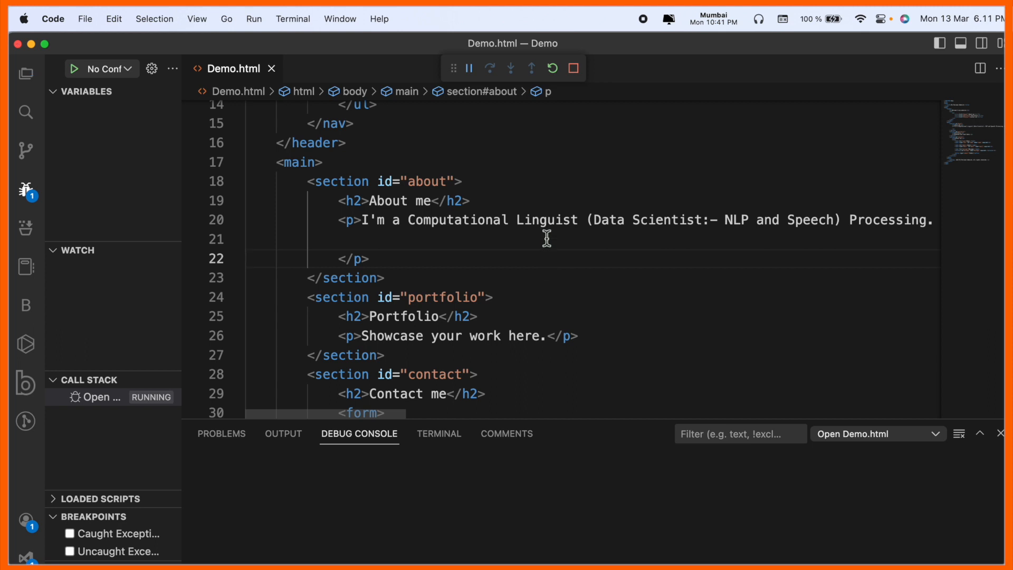
left_click(253, 18)
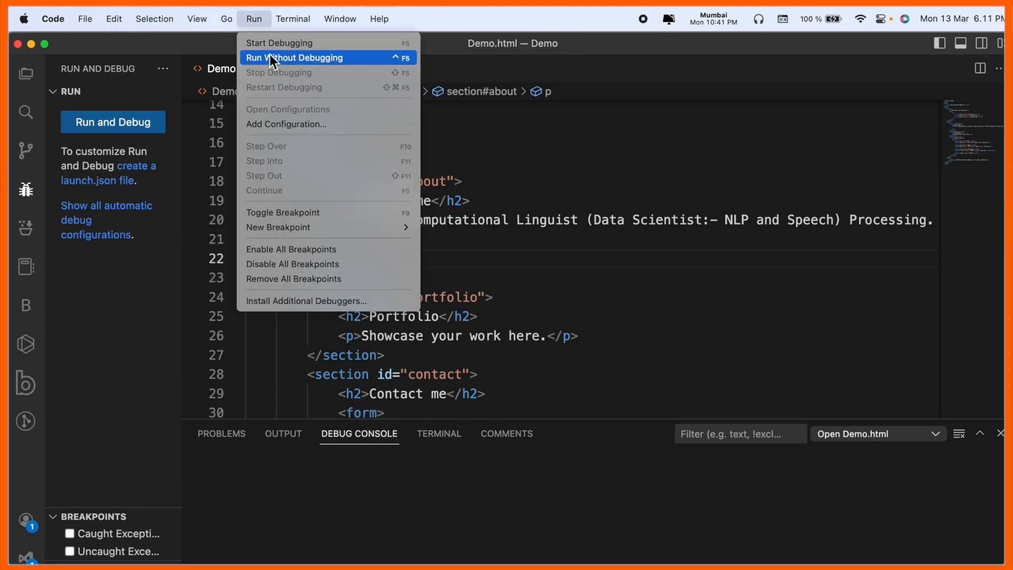
left_click(294, 58)
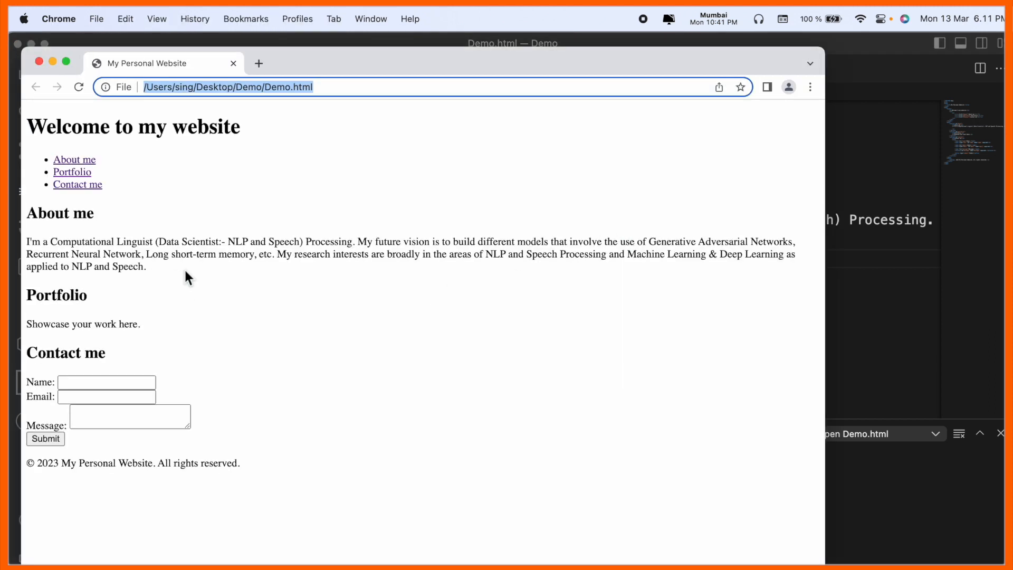